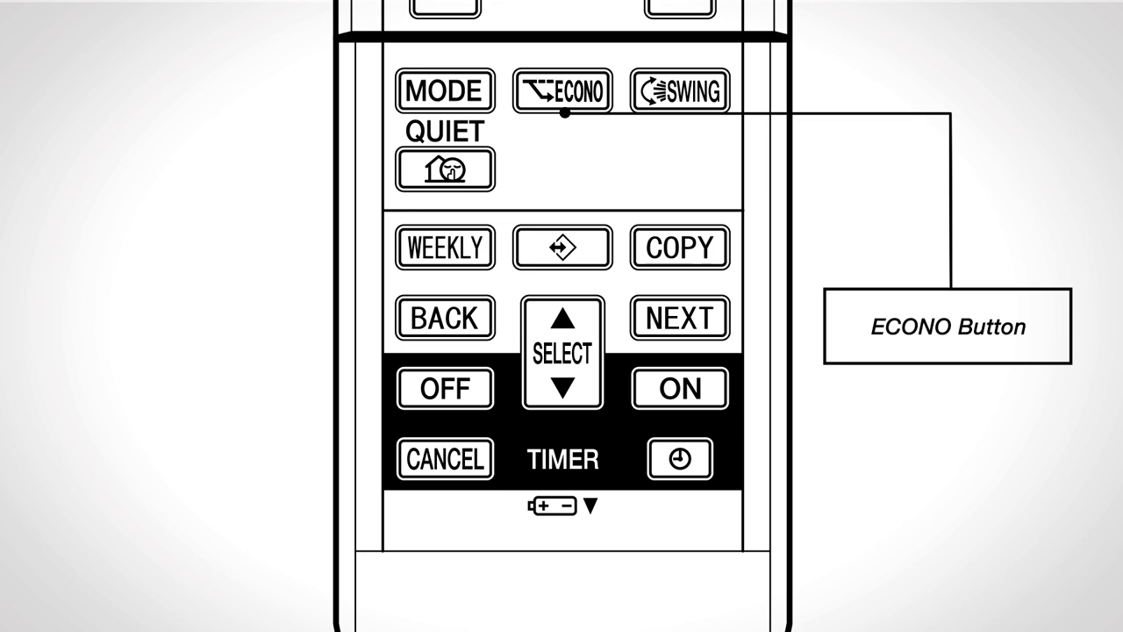
click(444, 169)
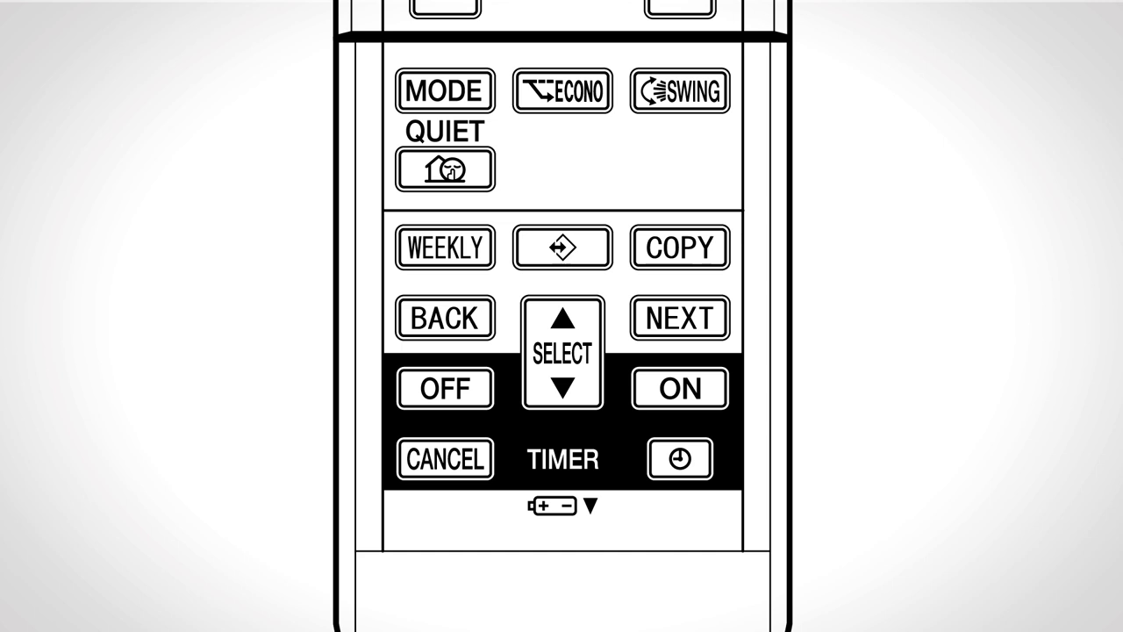
click(680, 91)
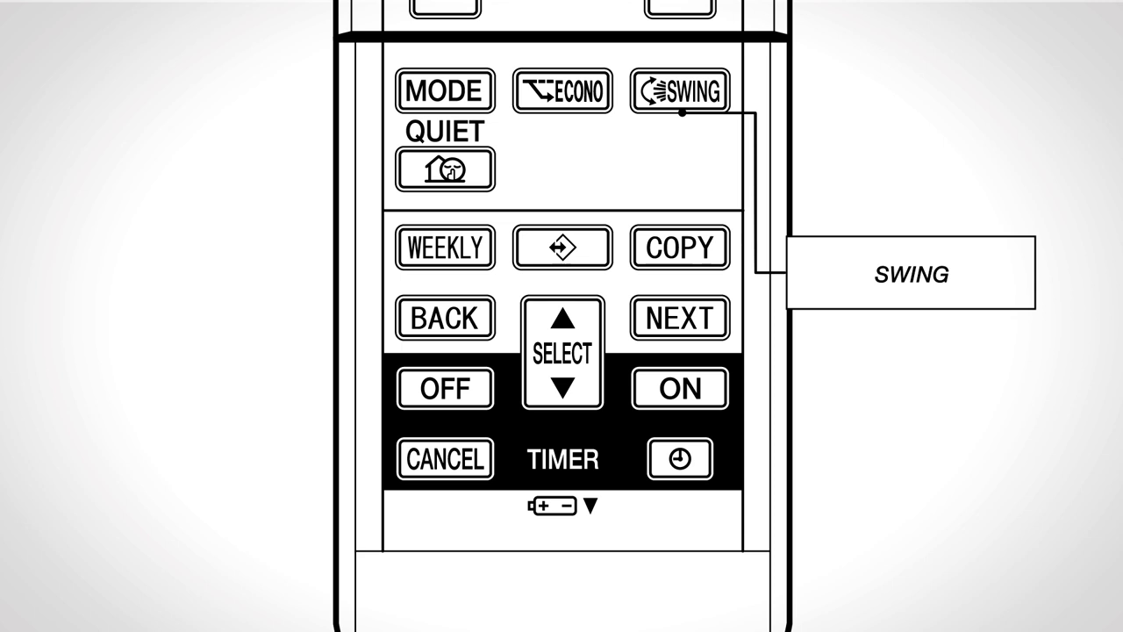